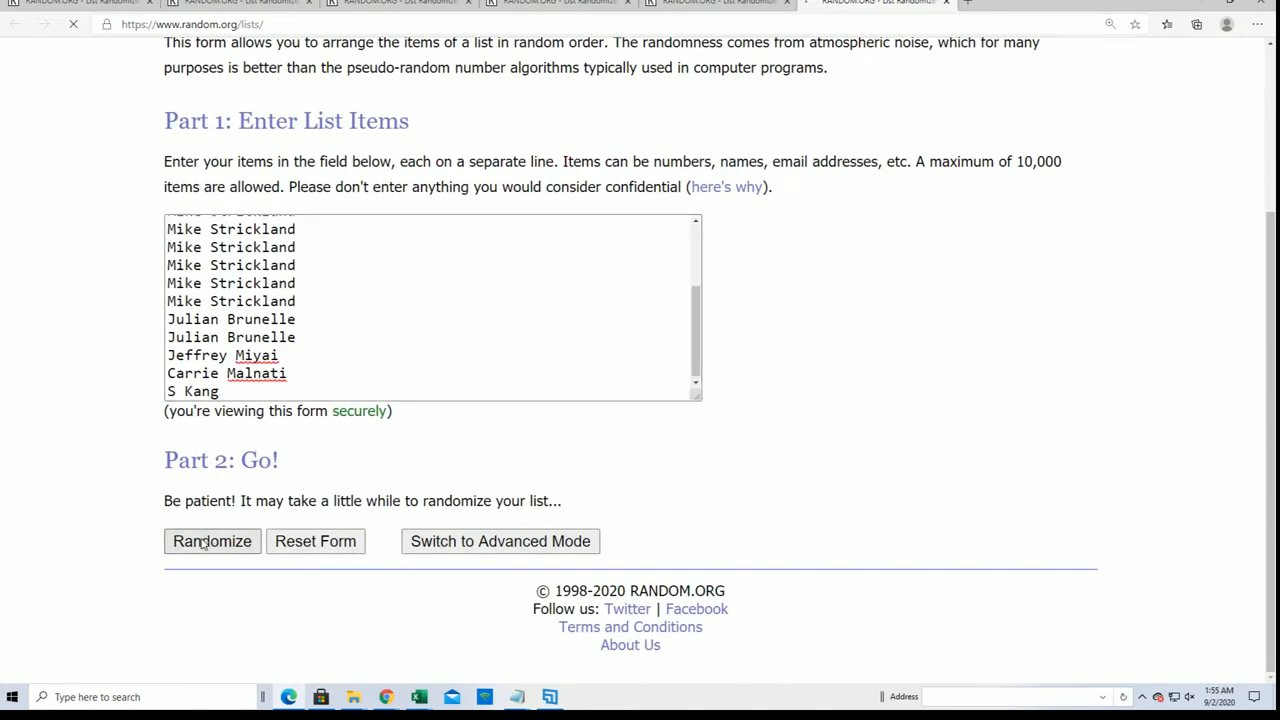
Randomize the 17 entered names, then reshuffle with Again! until the page reports 6 randomizations
{"action": "left_click", "coordinate": [212, 540]}
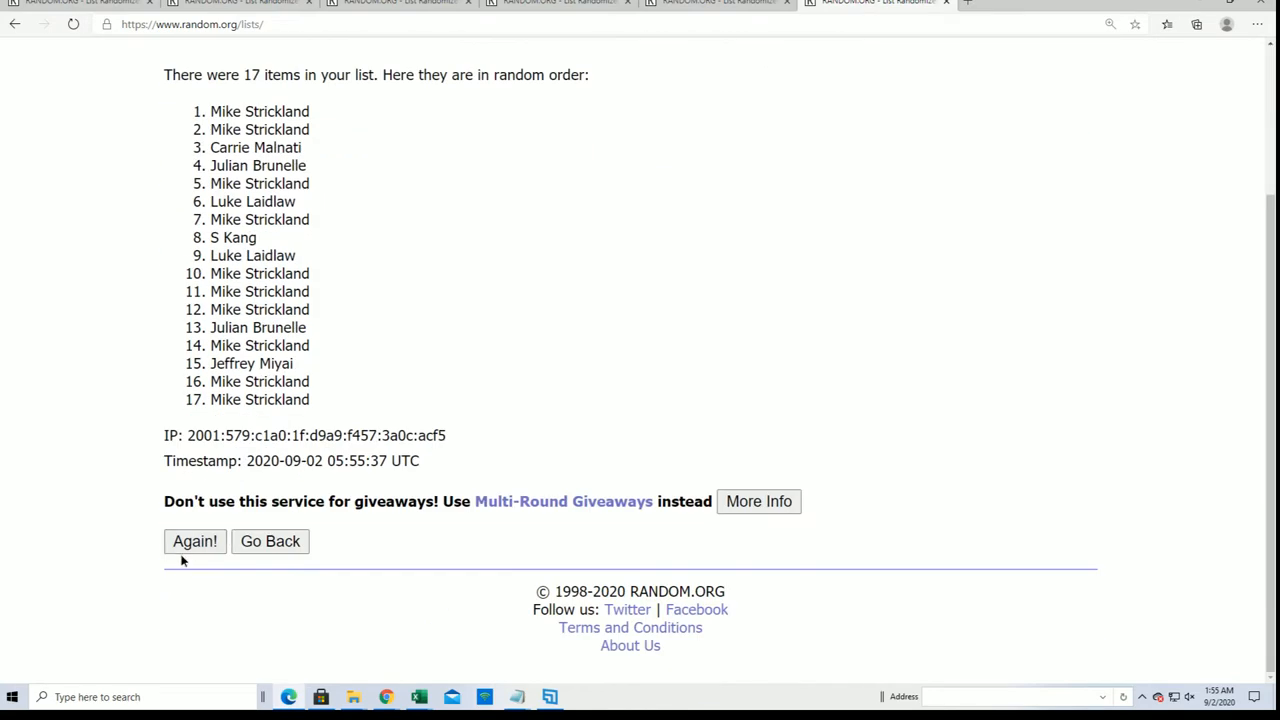
{"action": "left_click", "coordinate": [194, 540]}
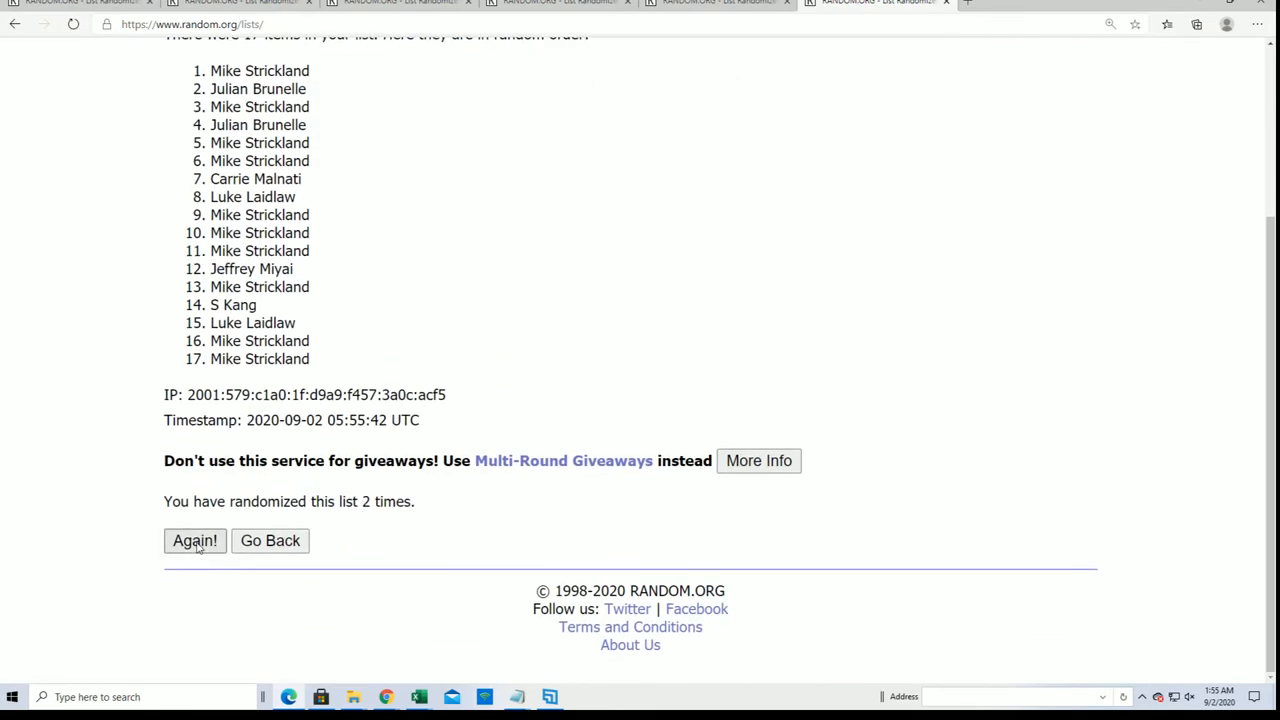
{"action": "left_click", "coordinate": [194, 540]}
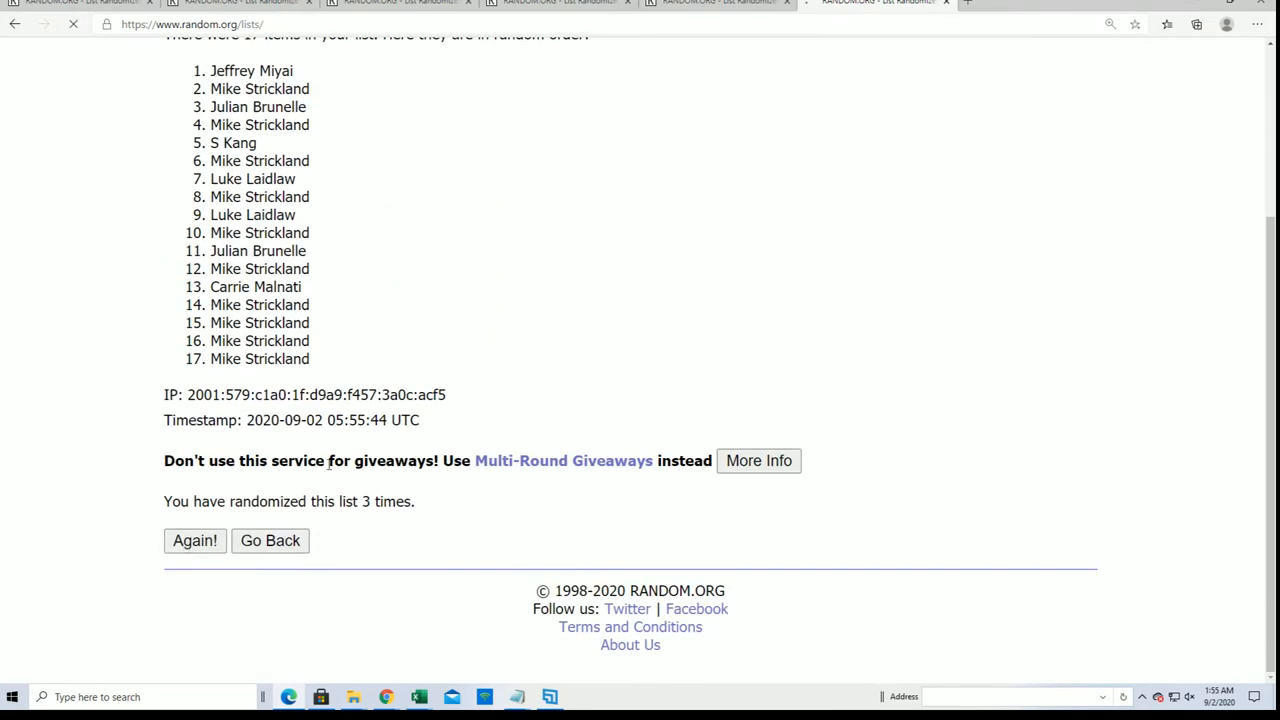
{"action": "left_click", "coordinate": [194, 540]}
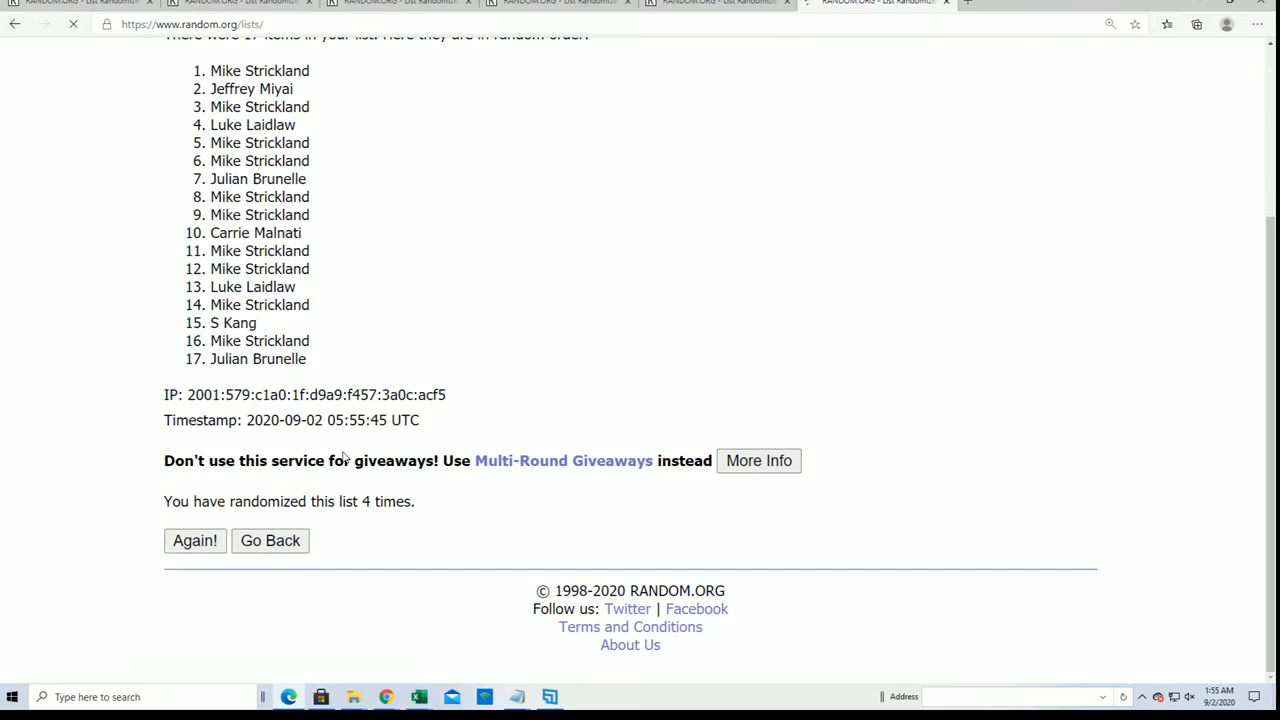
{"action": "left_click", "coordinate": [194, 540]}
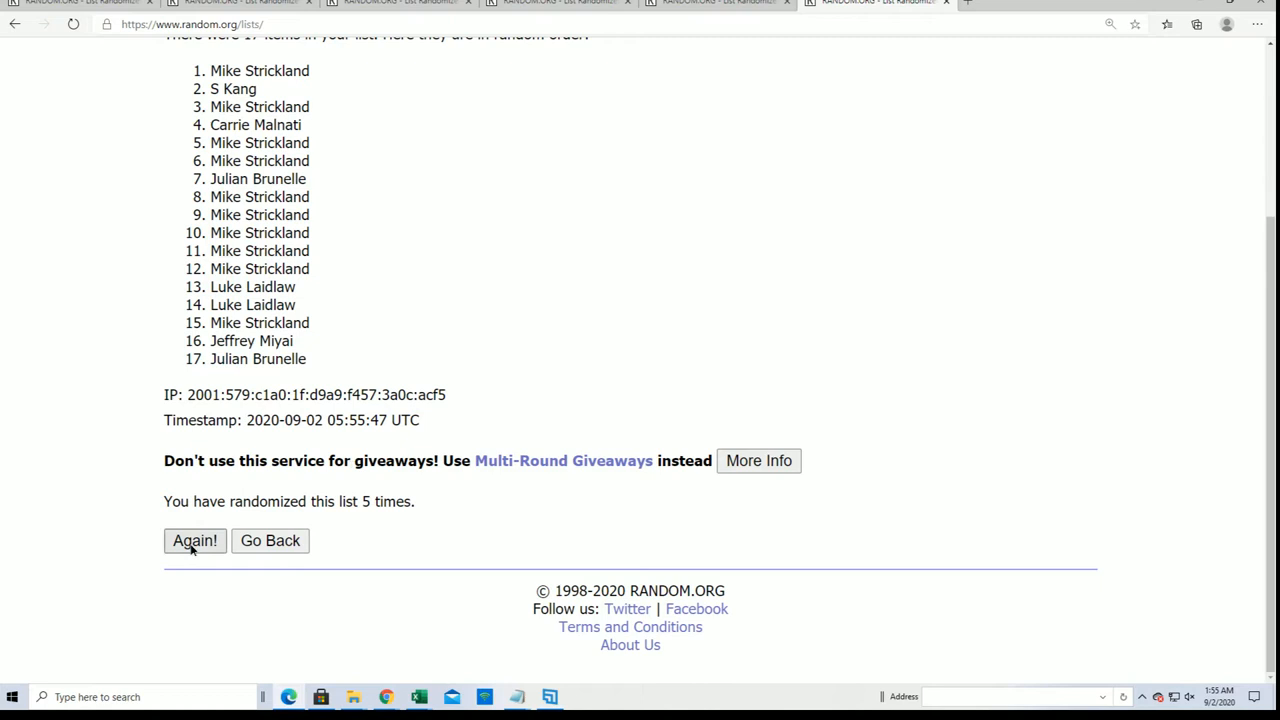
{"action": "left_click", "coordinate": [194, 540]}
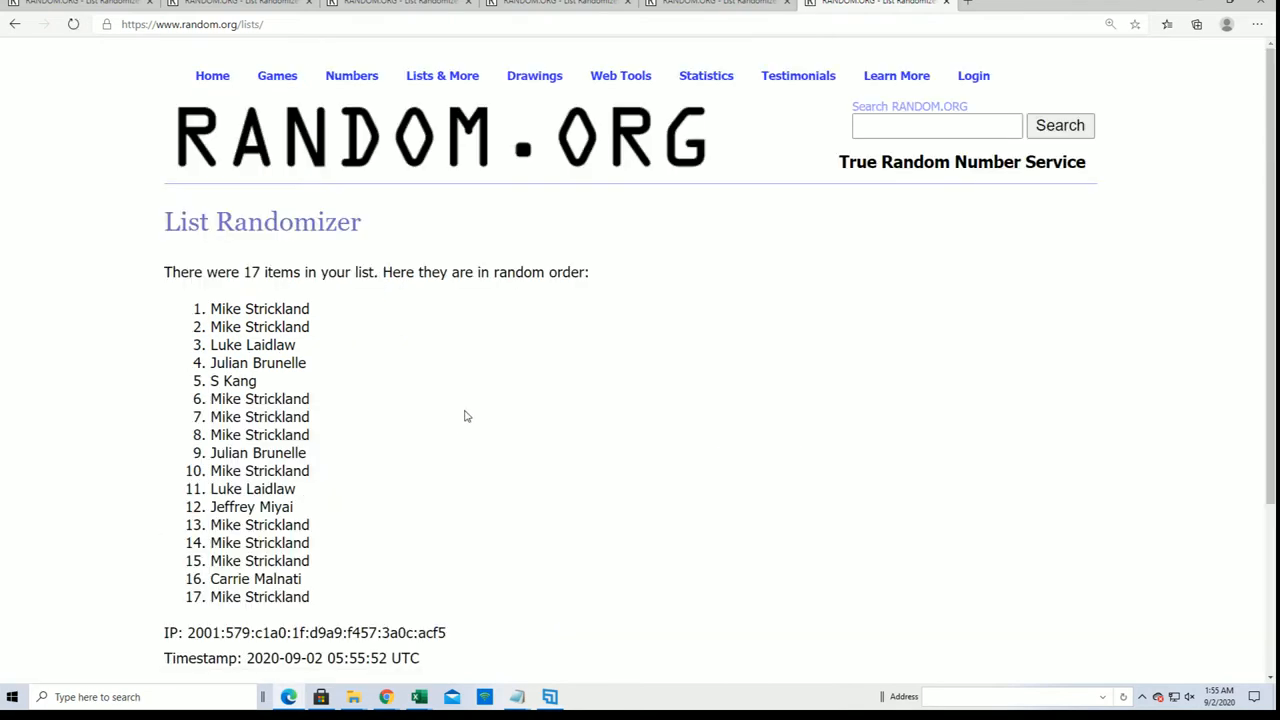
{"action": "scroll", "scroll_direction": "down", "scroll_amount": 3}
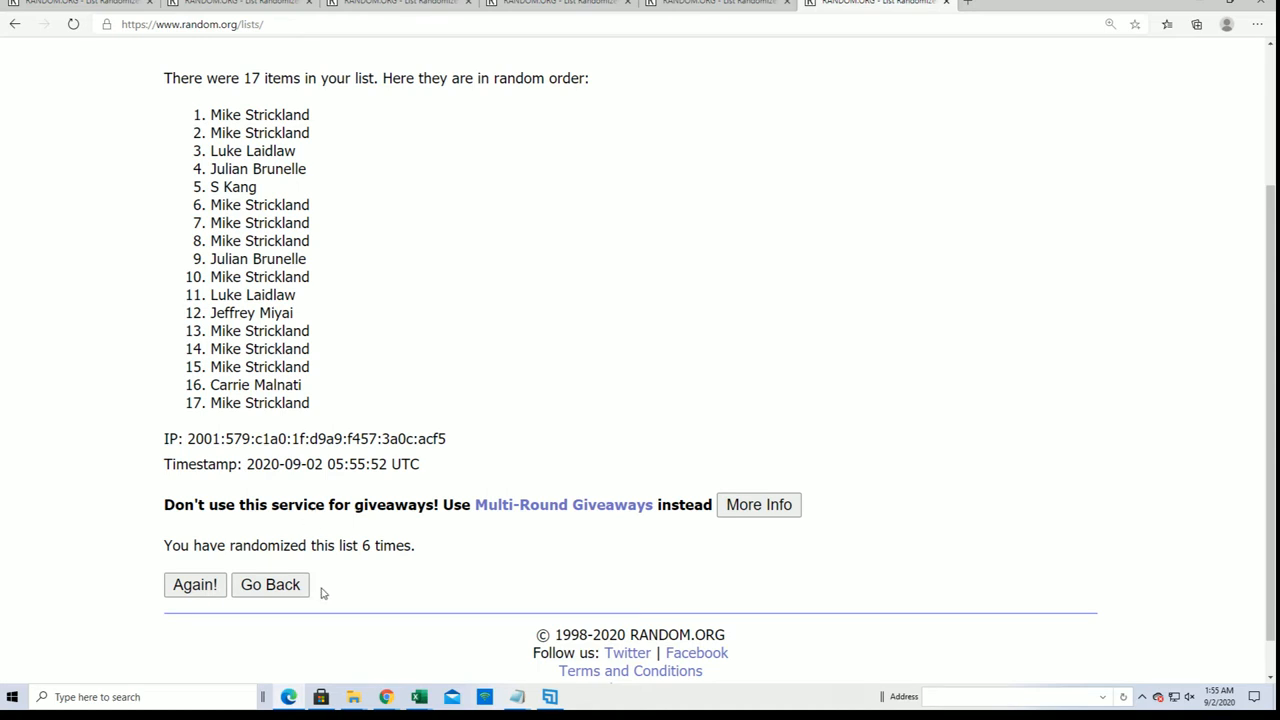
Reshuffle once more for a seventh randomization and review the 17 names in their final order
{"action": "left_click", "coordinate": [196, 584]}
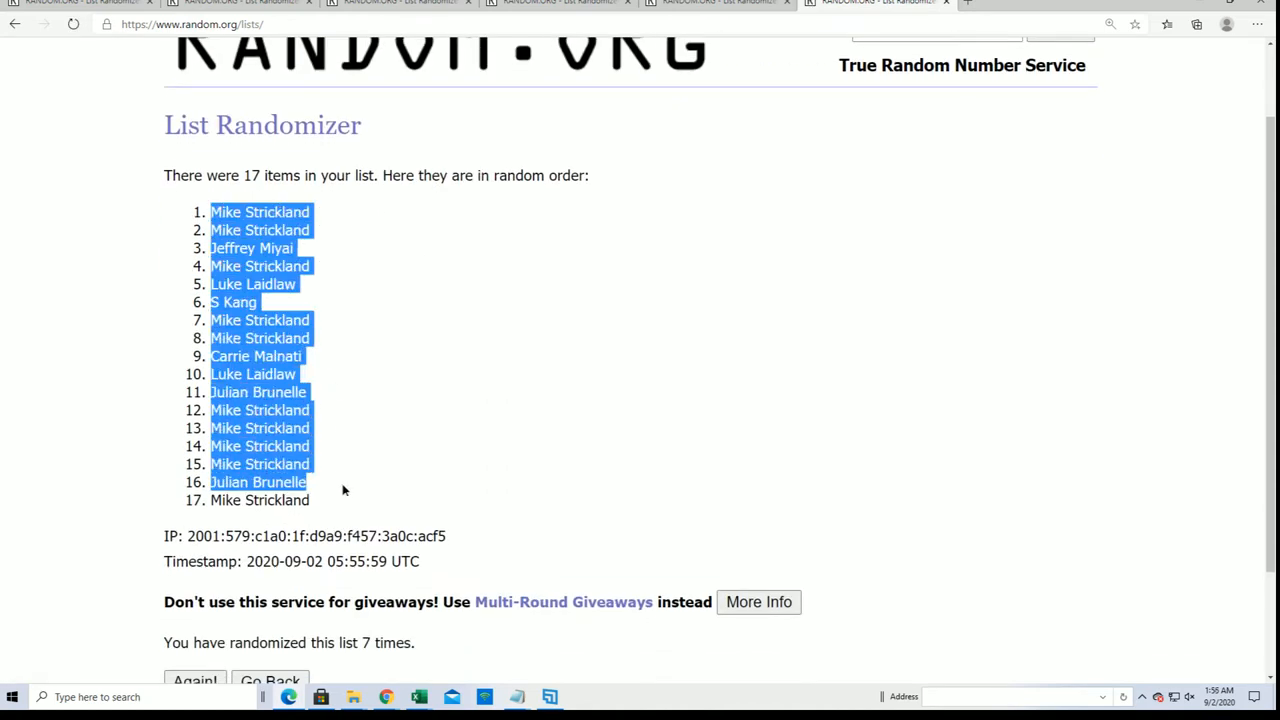
{"action": "scroll", "scroll_direction": "down", "scroll_amount": 3}
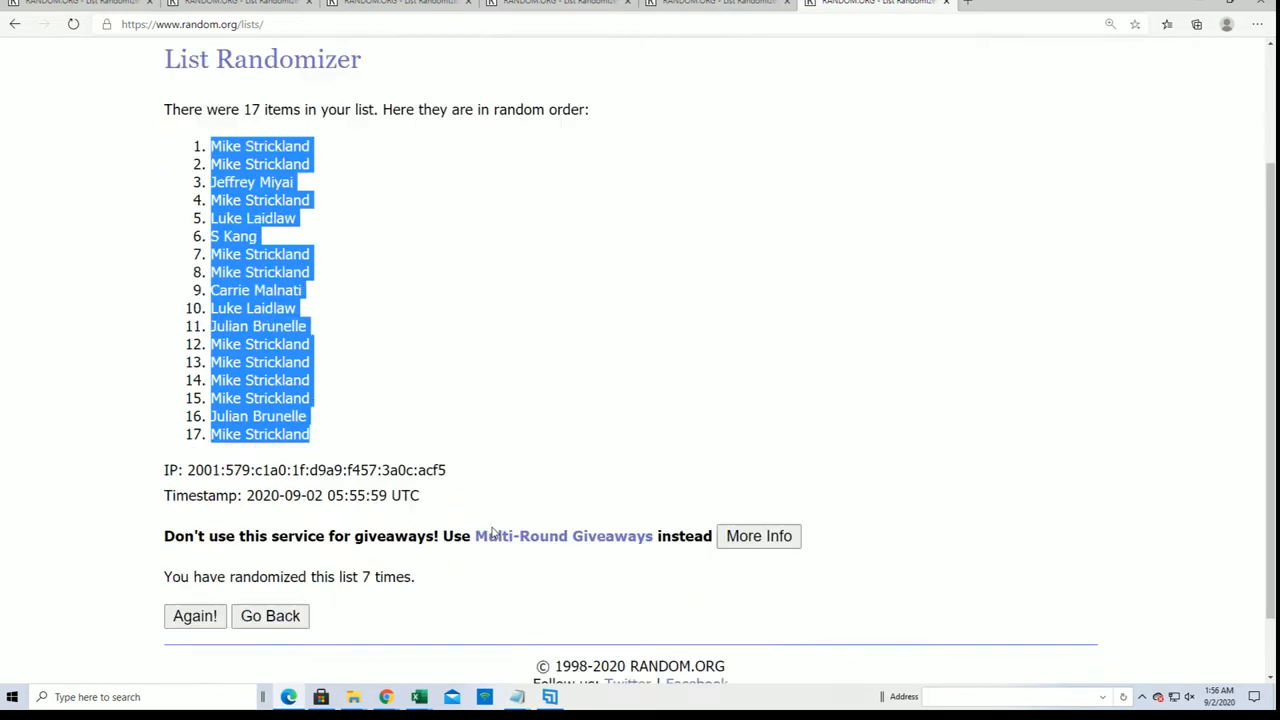
{"action": "scroll", "scroll_direction": "up", "scroll_amount": 3}
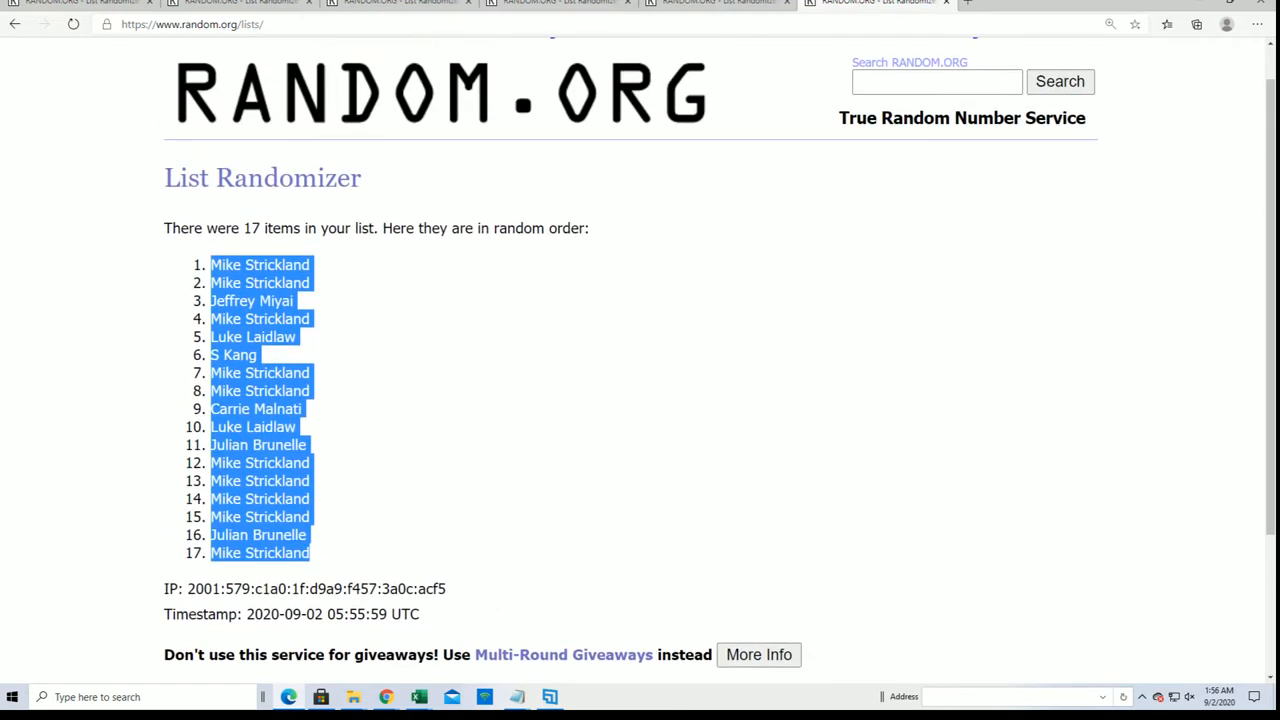